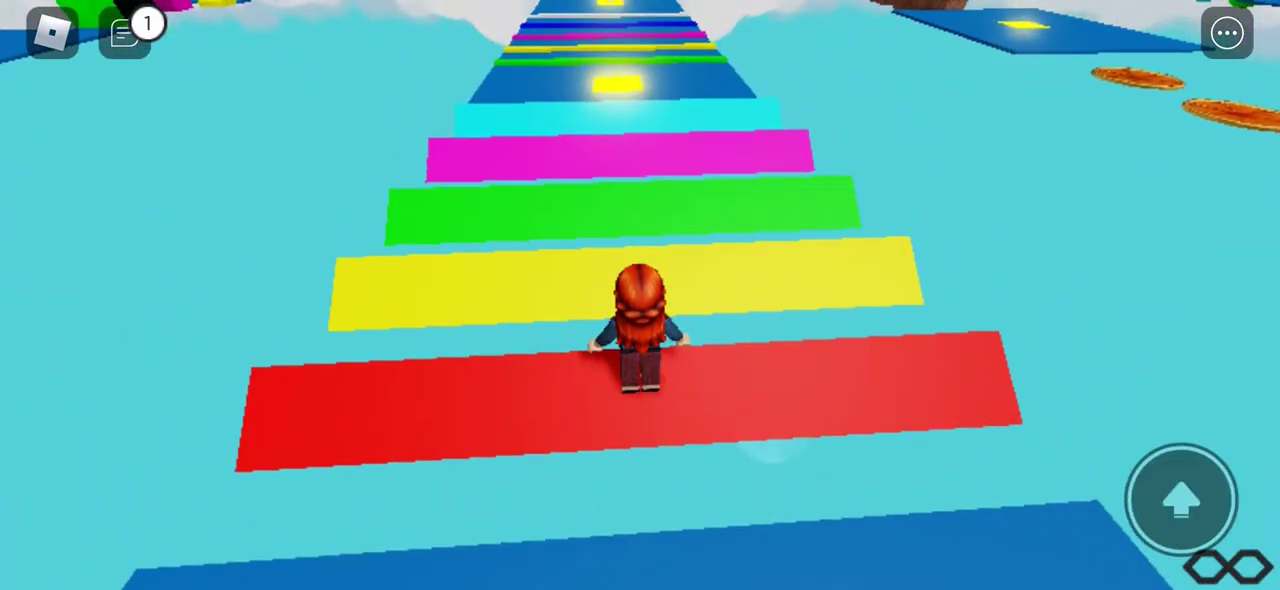
- Jump across the rainbow platforms onto the red mushroom pads, then leap off them
click(1181, 500)
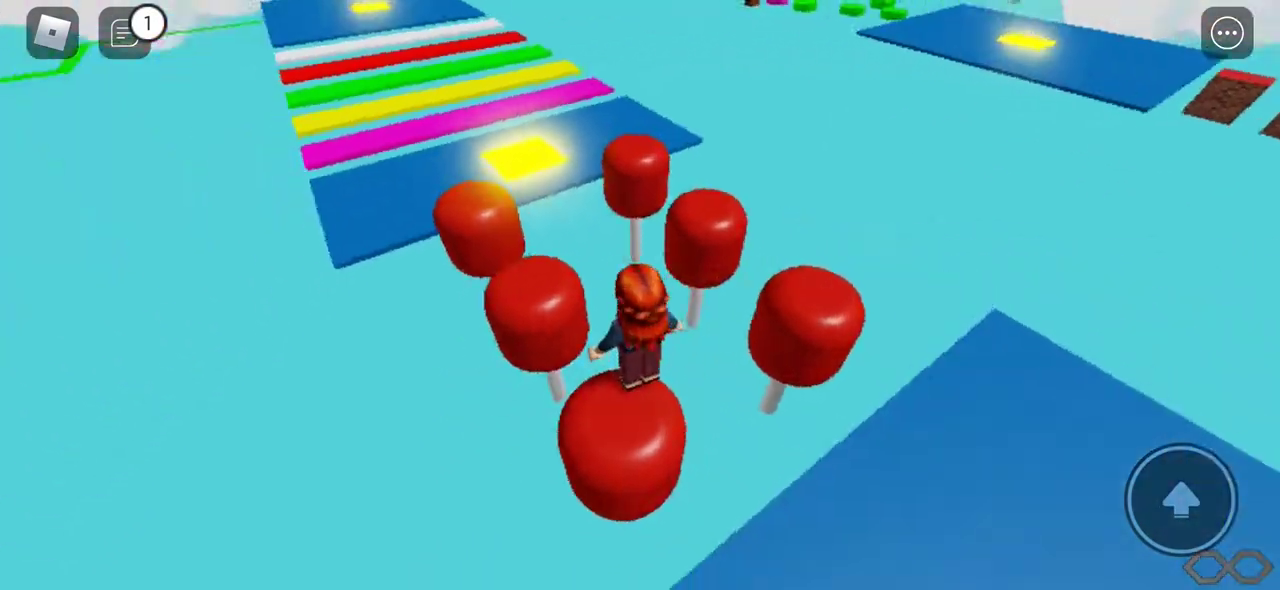
click(1180, 500)
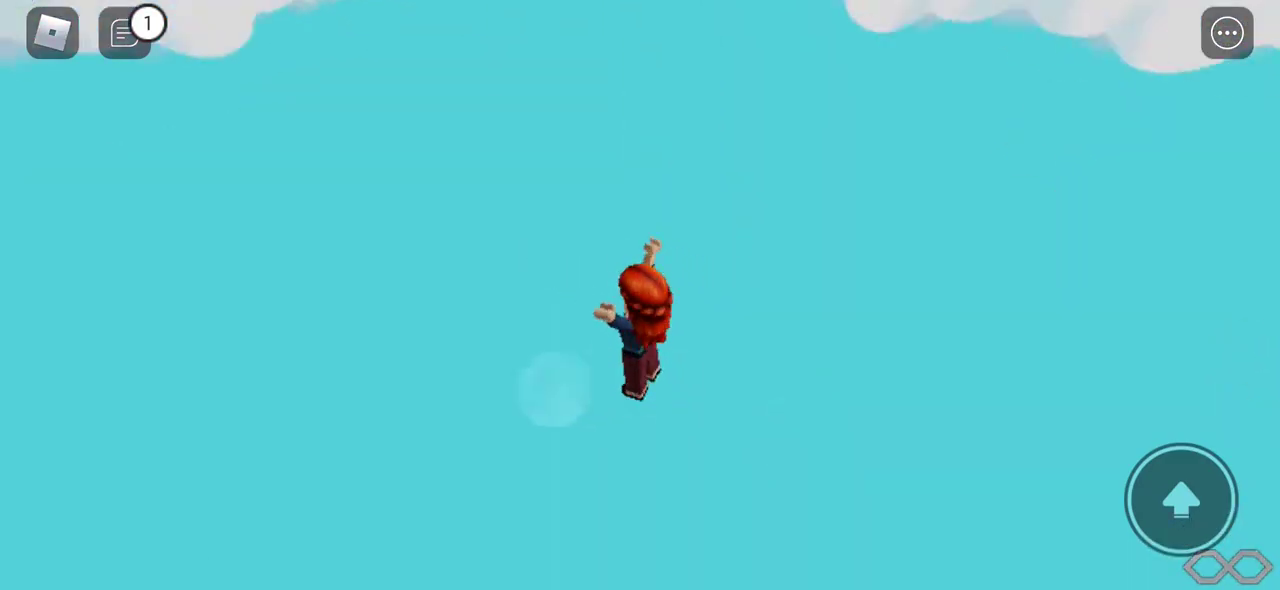